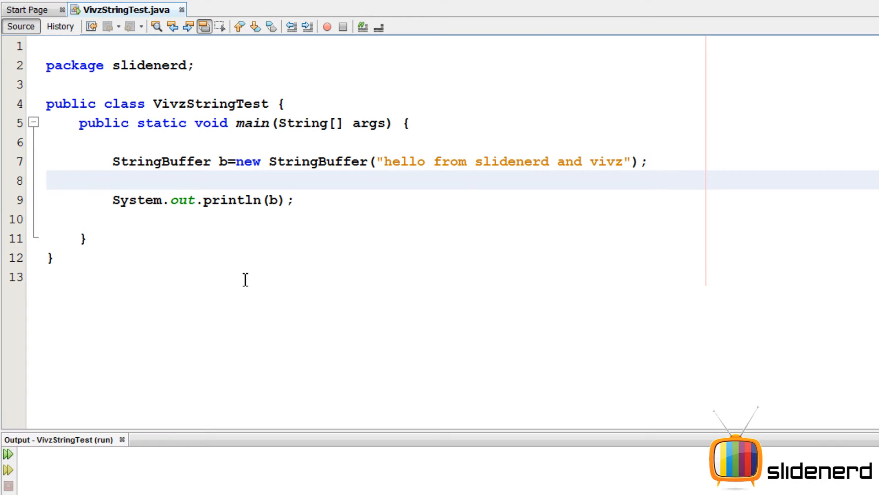
Insert "hi" at position 0, then false at position 1, running to print hfalseello
{"action": "type", "text": "b.in"}
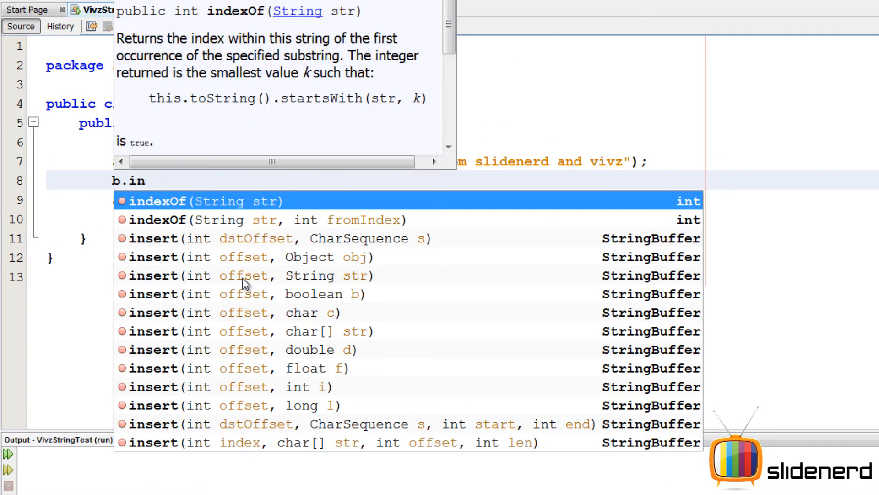
{"action": "left_click", "coordinate": [251, 238]}
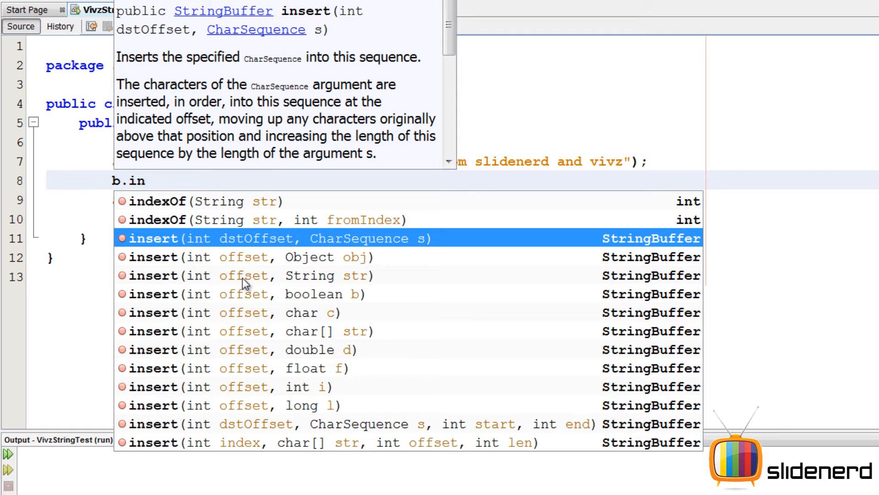
{"action": "left_click", "coordinate": [246, 275]}
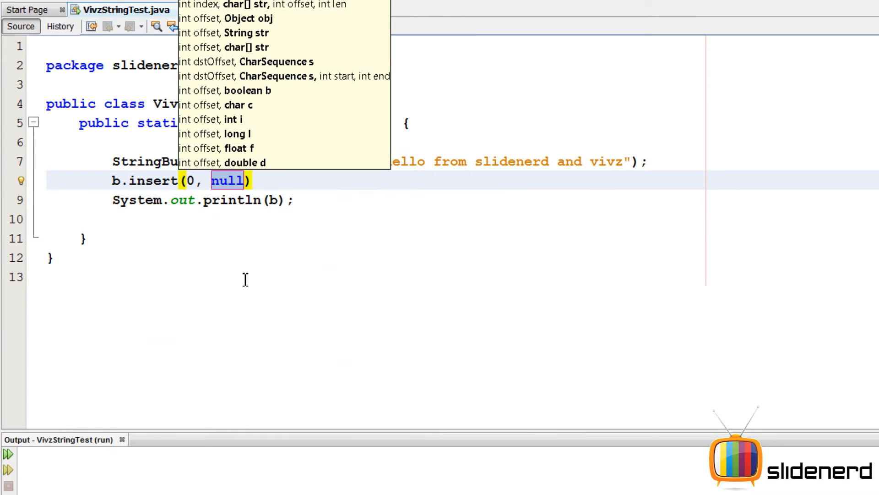
{"action": "type", "text": "\"h\""}
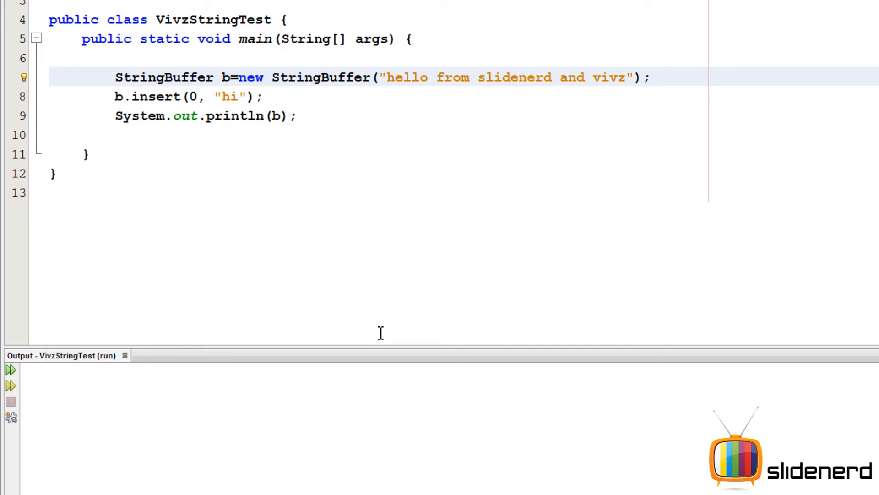
{"action": "left_click", "coordinate": [387, 78]}
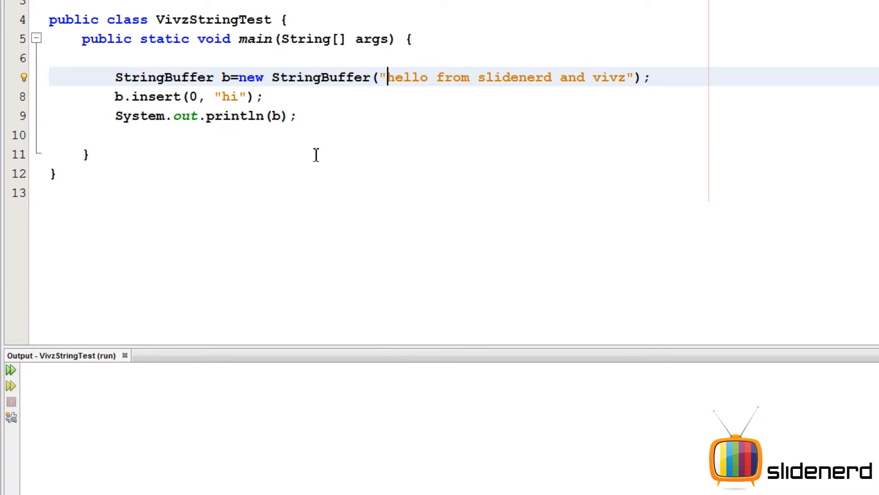
{"action": "left_click", "coordinate": [10, 372]}
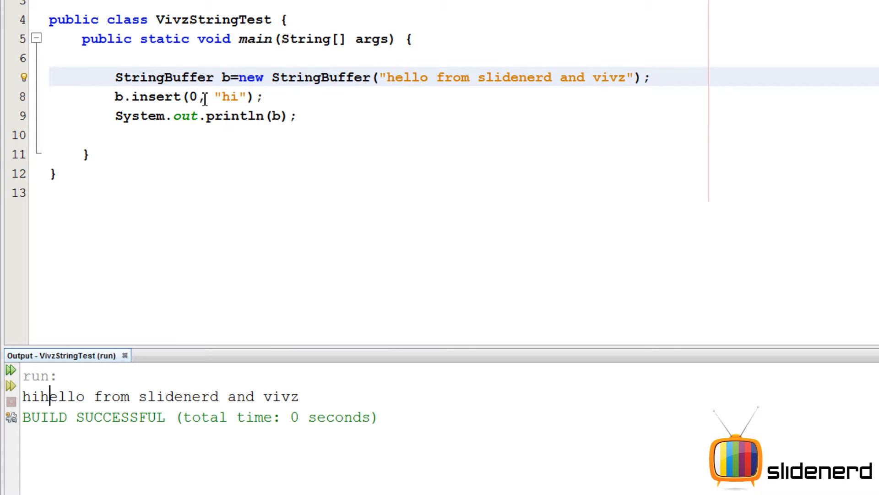
{"action": "type", "text": "1"}
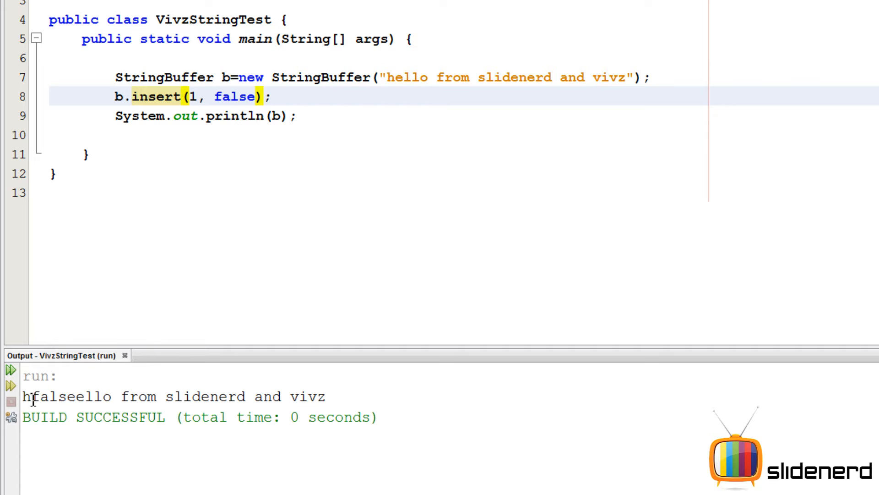
{"action": "left_click_drag", "start_coordinate": [192, 396], "coordinate": [283, 397]}
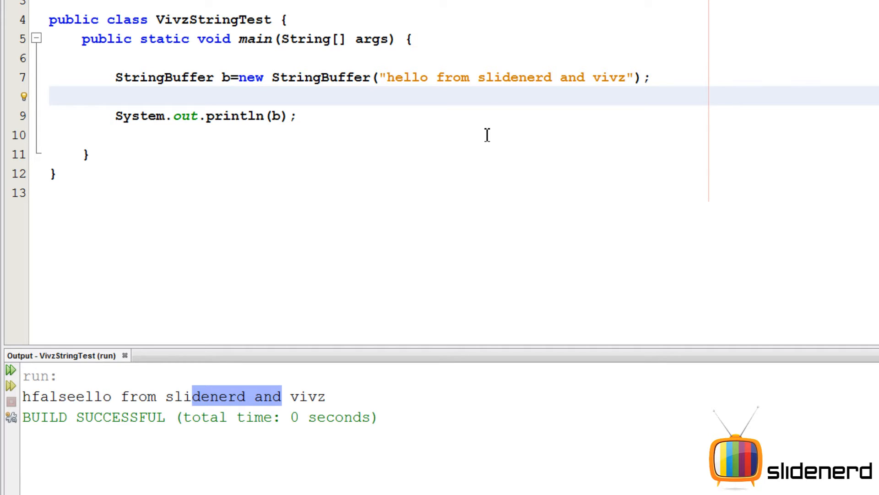
Call b.setCharAt(0, 'b') and run to print 'bello from slidenerd and vivz'
{"action": "type", "text": "b.setCharAt(index, ch);"}
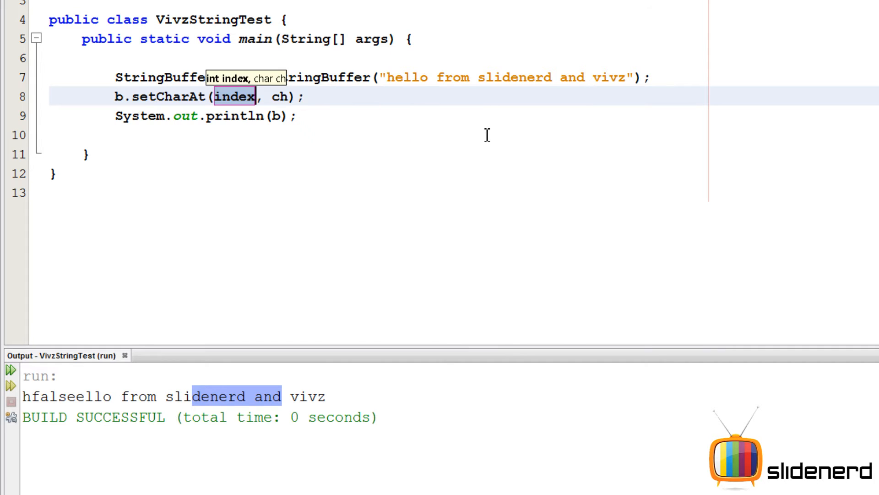
{"action": "type", "text": "0"}
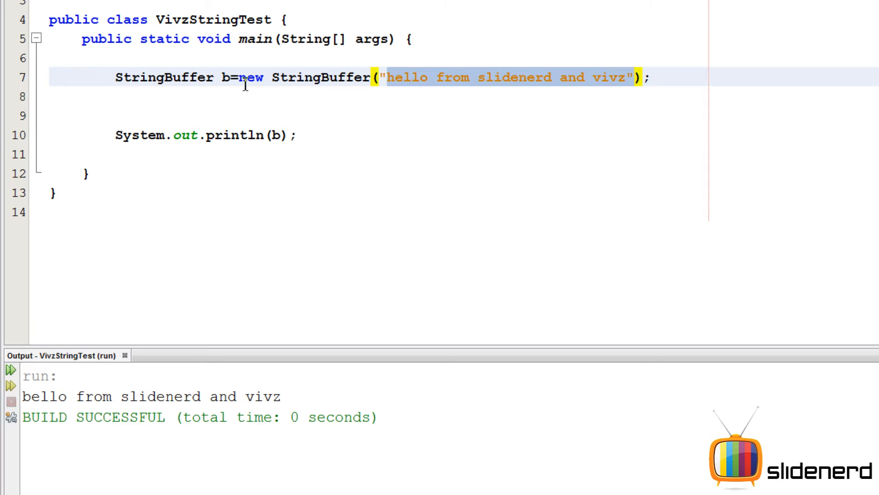
Call b.setLength(5) to print hello, then change the length to 10
{"action": "type", "text": "b.setLength(5);"}
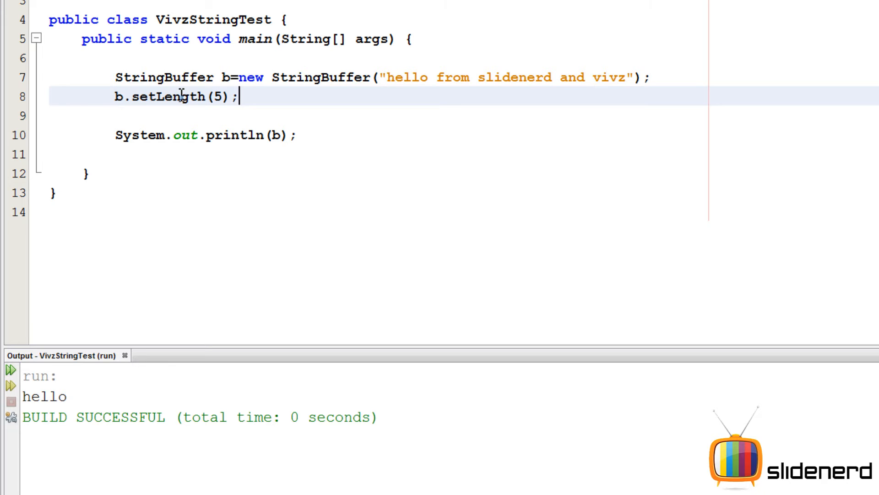
{"action": "double_click", "coordinate": [410, 77]}
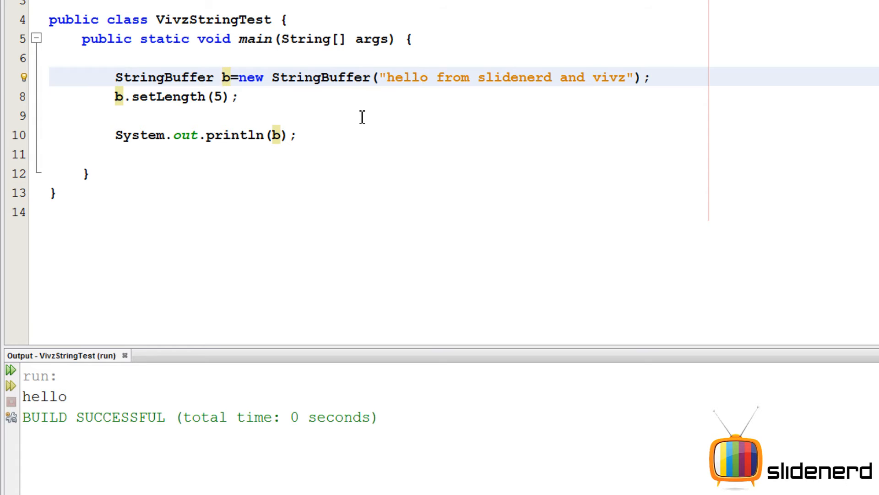
{"action": "type", "text": "10"}
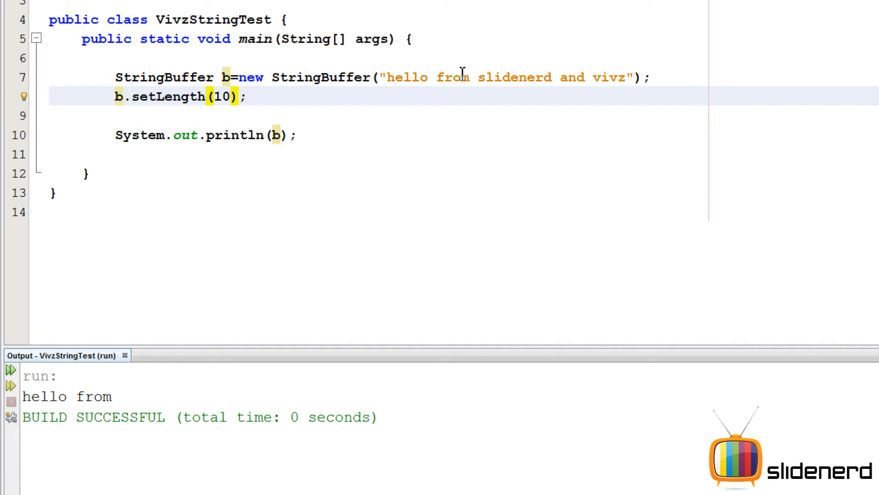
{"action": "left_click_drag", "start_coordinate": [387, 77], "coordinate": [444, 77]}
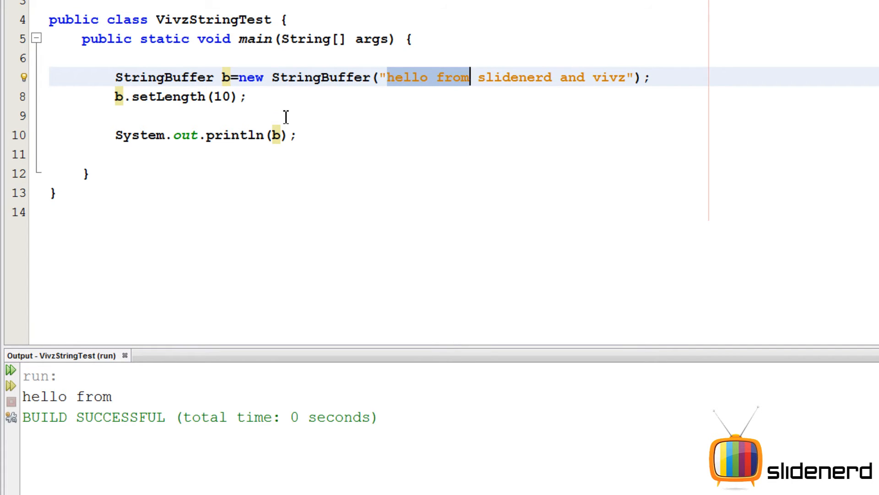
{"action": "left_click", "coordinate": [287, 97]}
{"action": "type", "text": "b.reverse("}
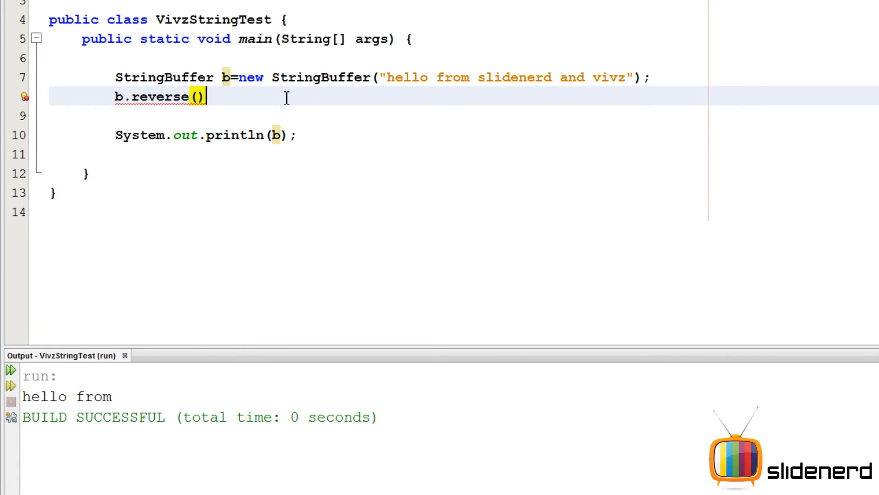
Finish the b.reverse(); statement with its semicolon, replacing the setLength line
{"action": "type", "text": ";"}
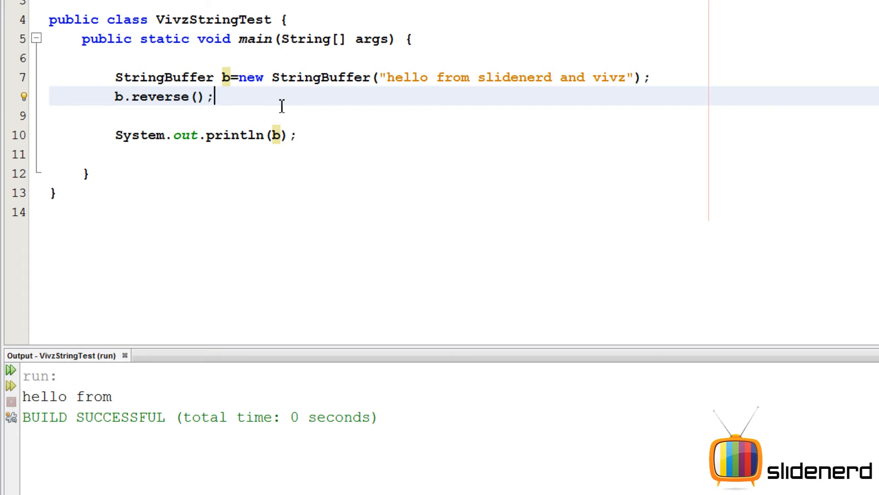
{"action": "mouse_move", "coordinate": [277, 108]}
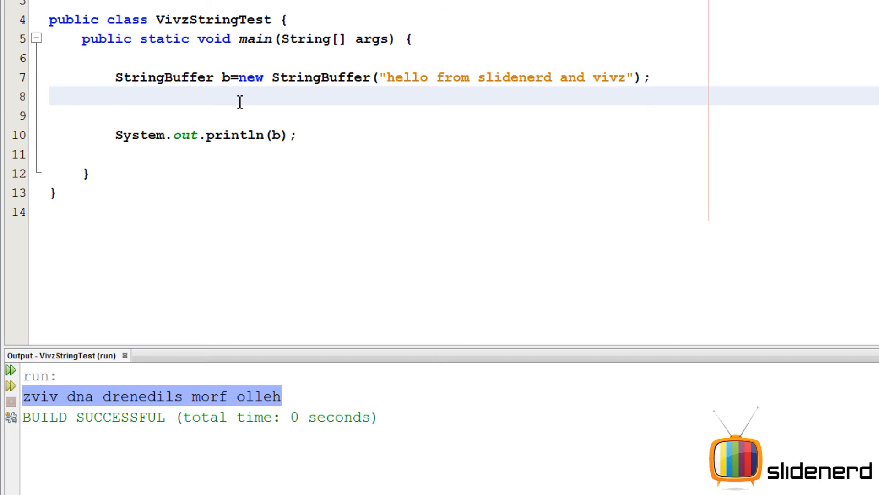
Add b.replace(0, 5, "hi") and compare the output against the original string
{"action": "type", "text": "b"}
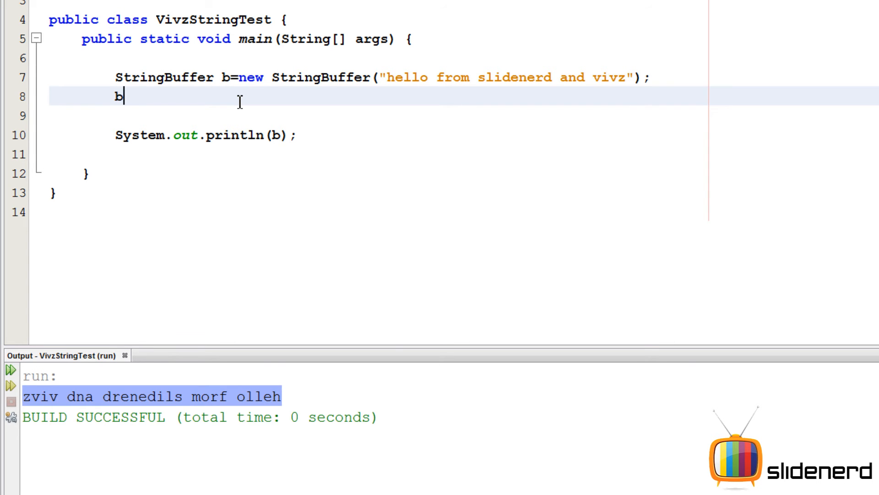
{"action": "type", "text": ".replace(start, end, null"}
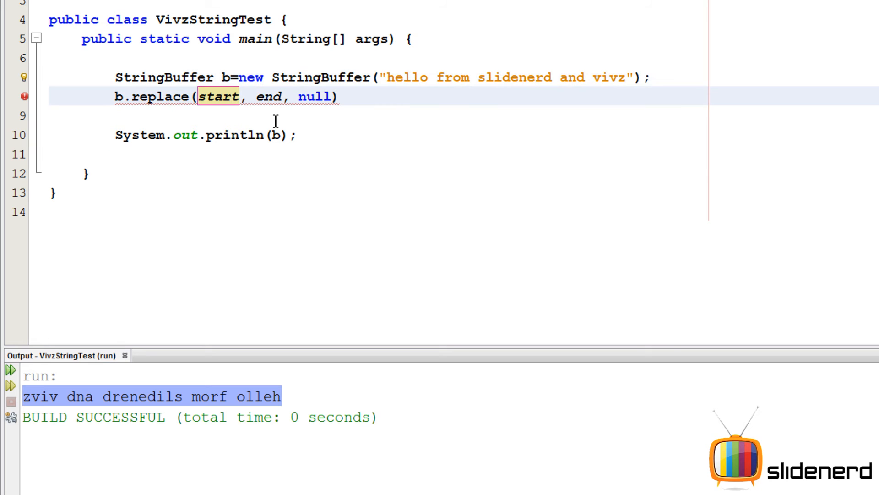
{"action": "type", "text": "0, 5"}
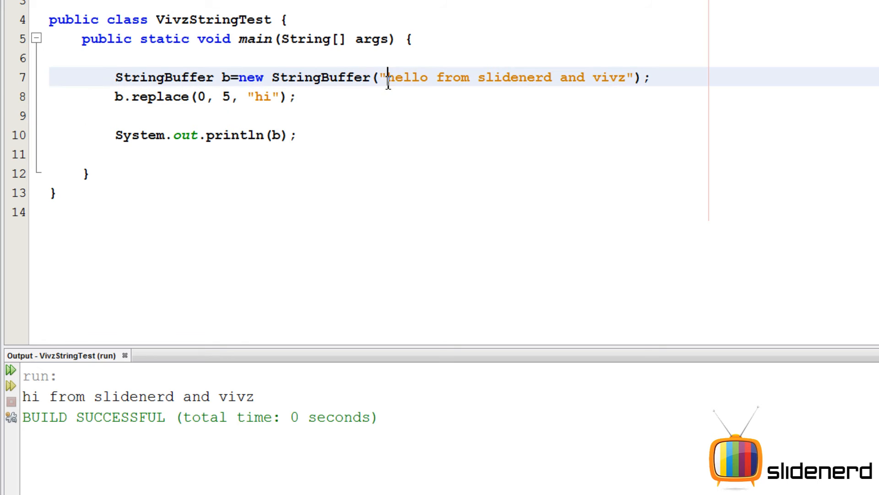
{"action": "double_click", "coordinate": [406, 77]}
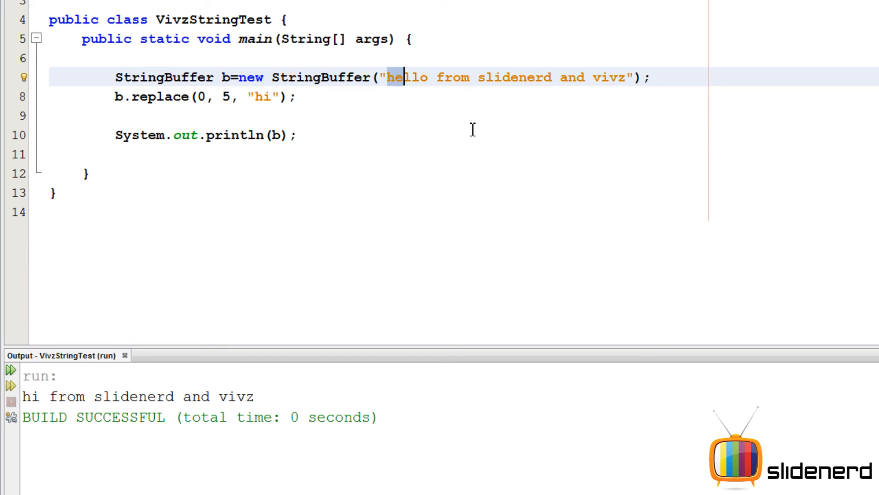
{"action": "double_click", "coordinate": [409, 77]}
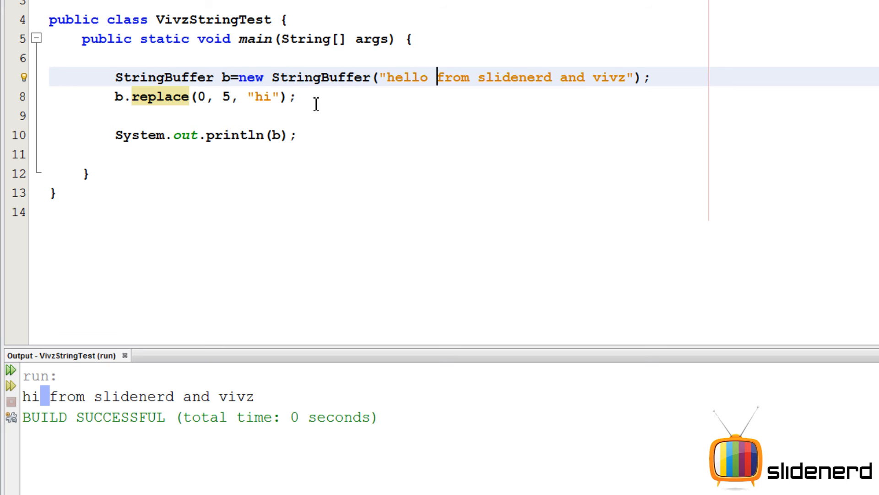
Change the replace arguments to (6, 10, "hi") so 'from' becomes 'hi'
{"action": "double_click", "coordinate": [454, 78]}
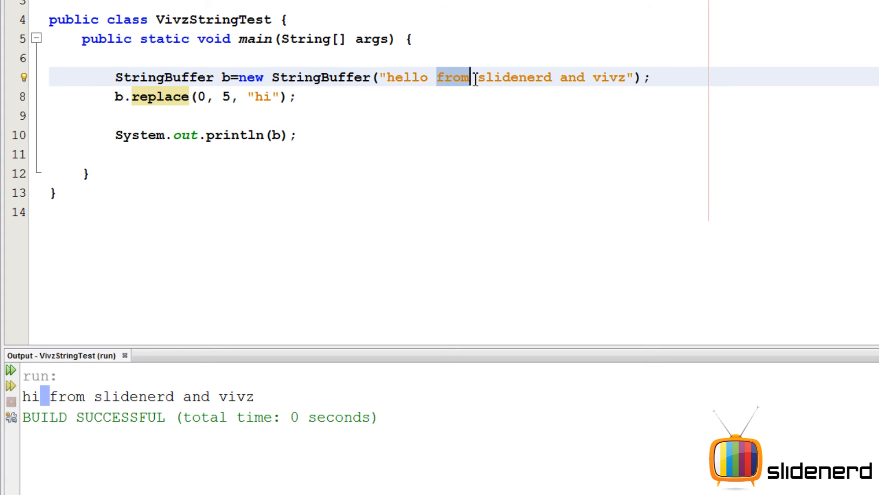
{"action": "type", "text": "5"}
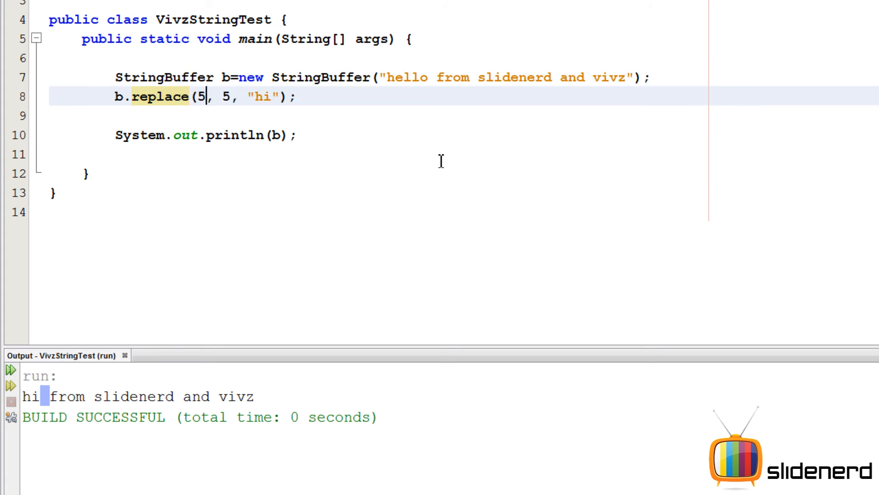
{"action": "type", "text": "0"}
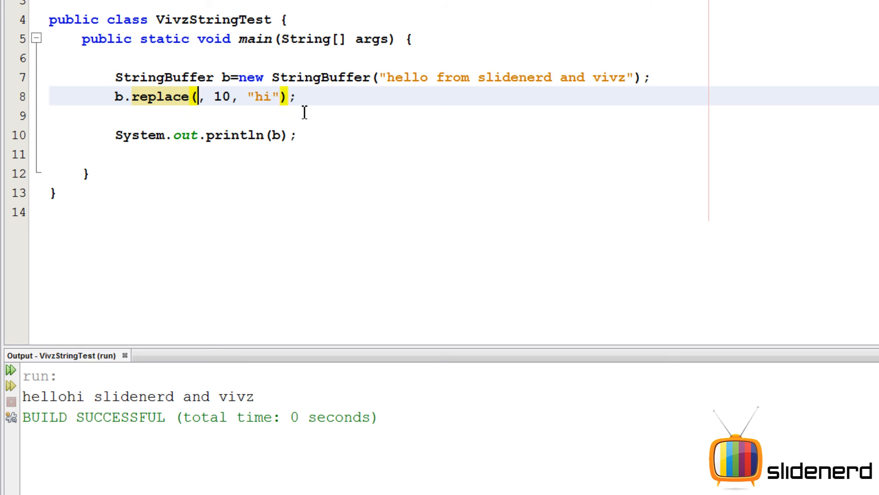
{"action": "type", "text": "6"}
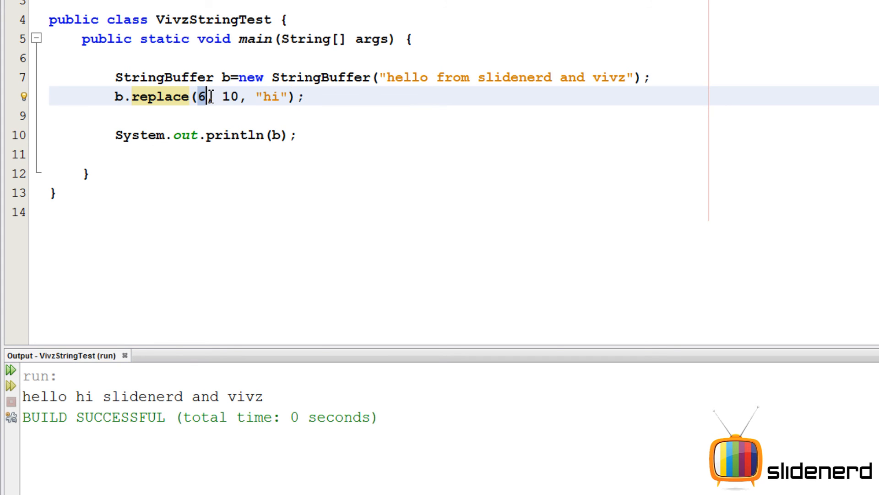
{"action": "mouse_move", "coordinate": [233, 104]}
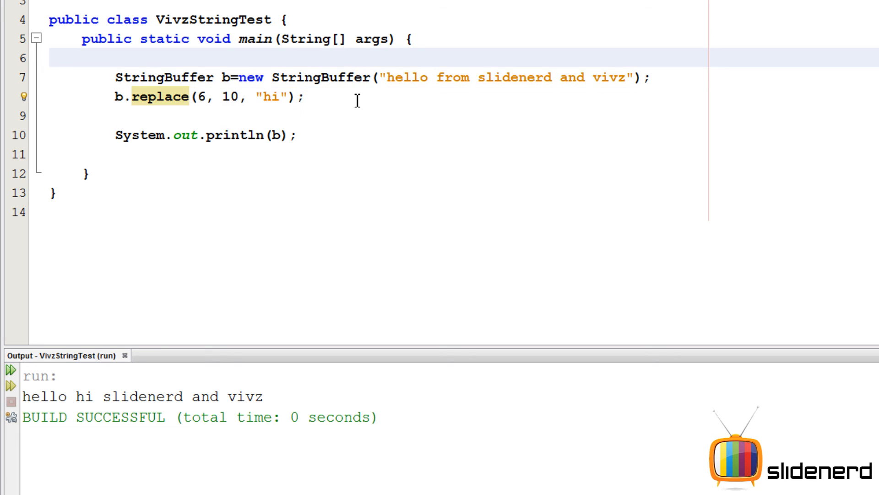
{"action": "left_click", "coordinate": [307, 97]}
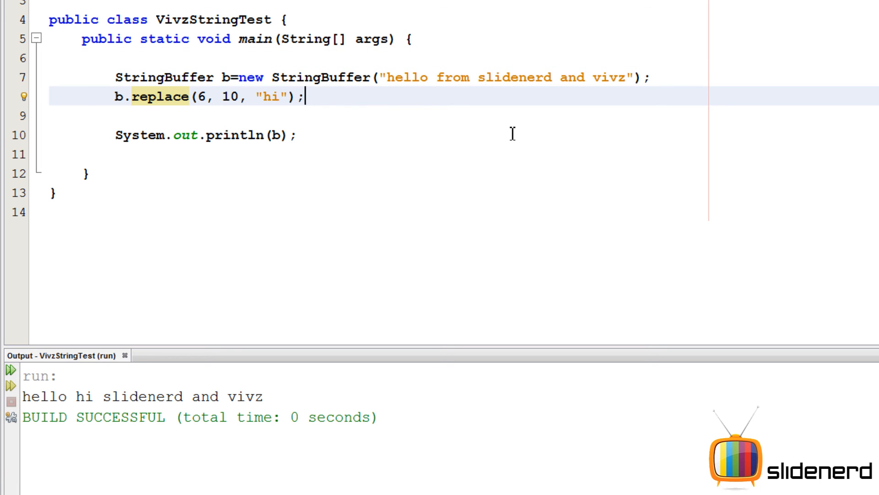